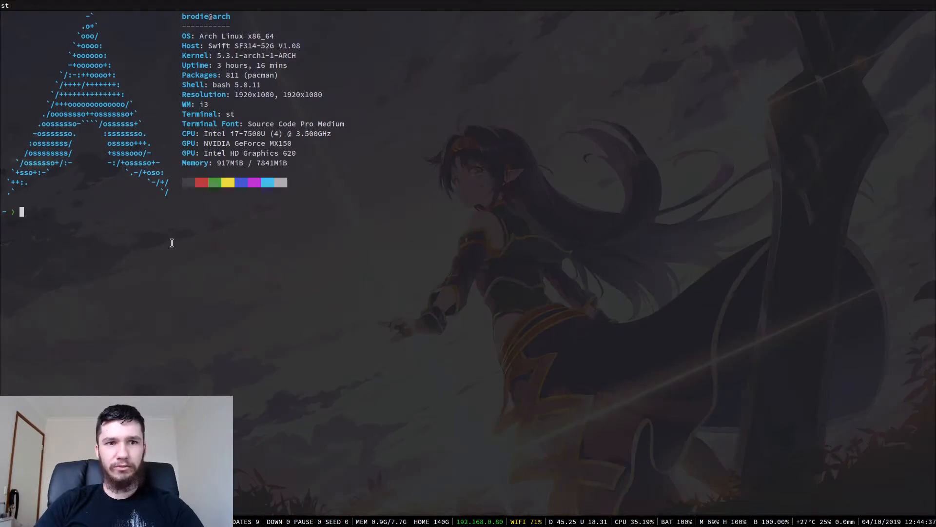
{"action": "mouse_move", "coordinate": [223, 240]}
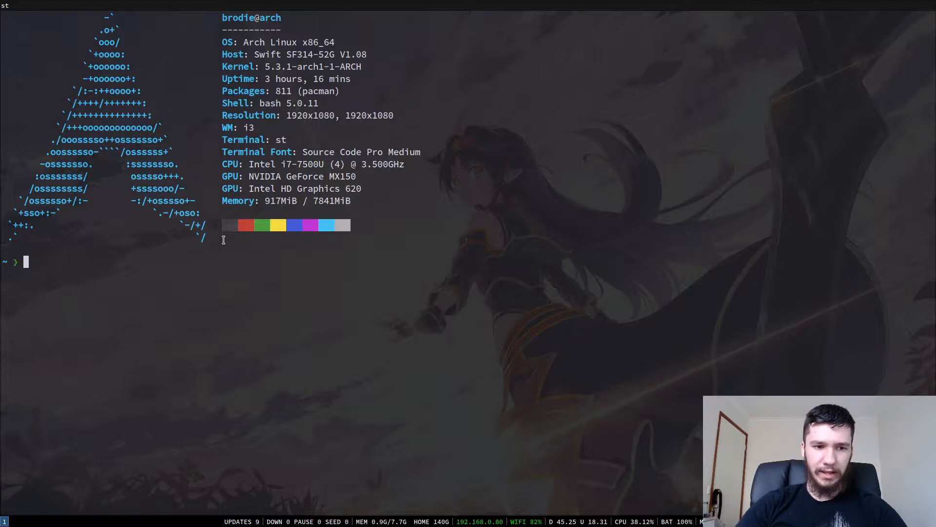
- Run sudo pacman -S xorg-xrandr, decline the reinstall with n, and begin opening scripts
{"action": "type", "text": "sudo p"}
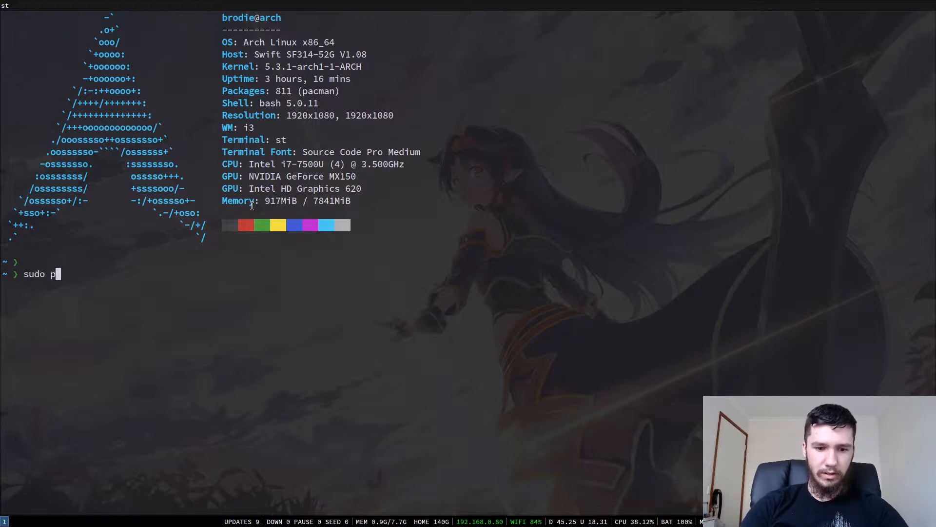
{"action": "type", "text": "acman -S"}
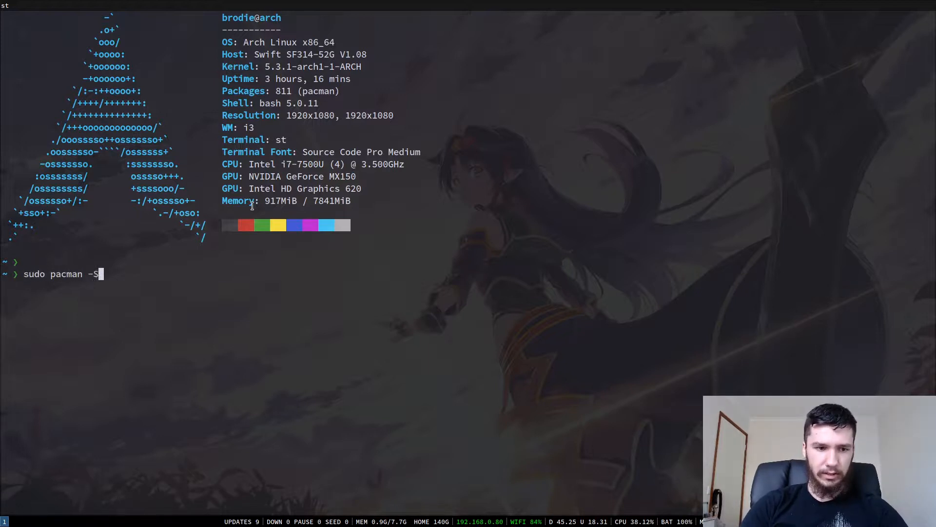
{"action": "type", "text": "xorg-"}
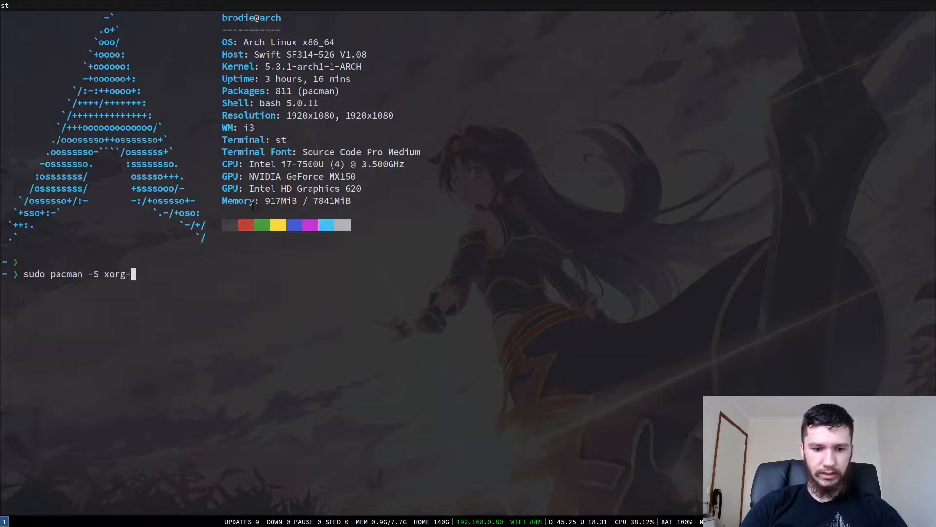
{"action": "type", "text": "xrandr"}
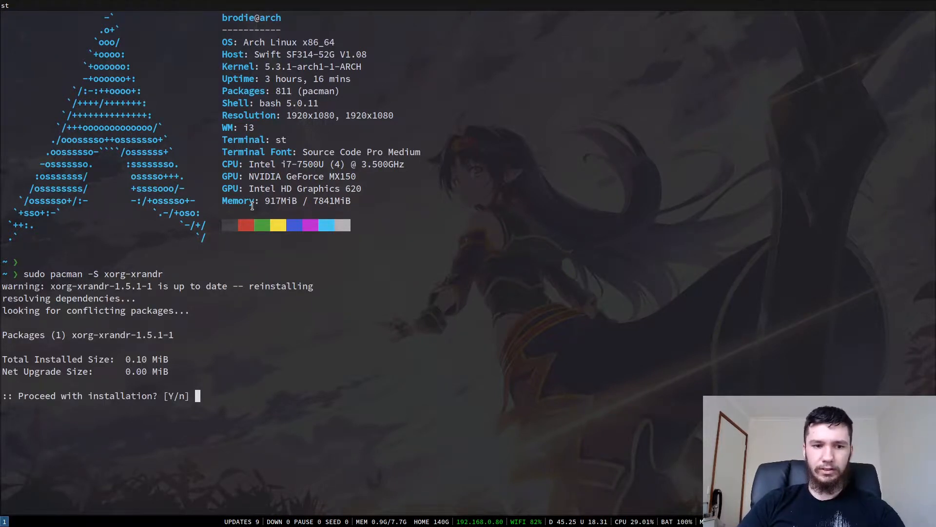
{"action": "type", "text": "n"}
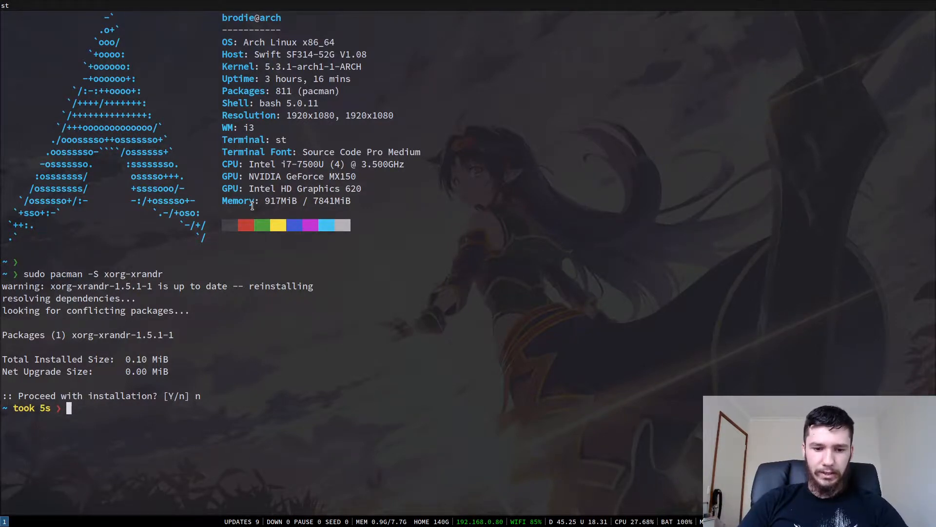
{"action": "type", "text": "v scripts/virrm"}
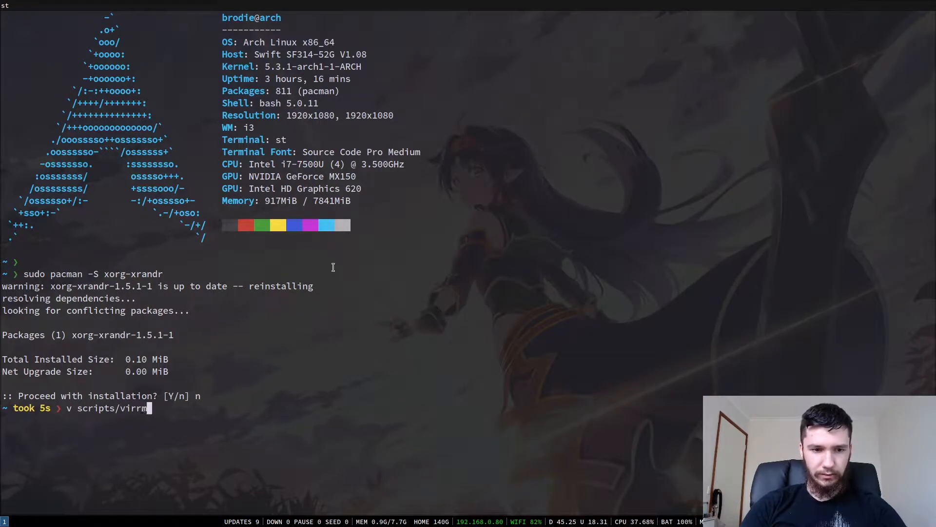
- Open scripts/virmon in Neovim and search the xrandr man page for 'set'
{"action": "key", "text": "Return"}
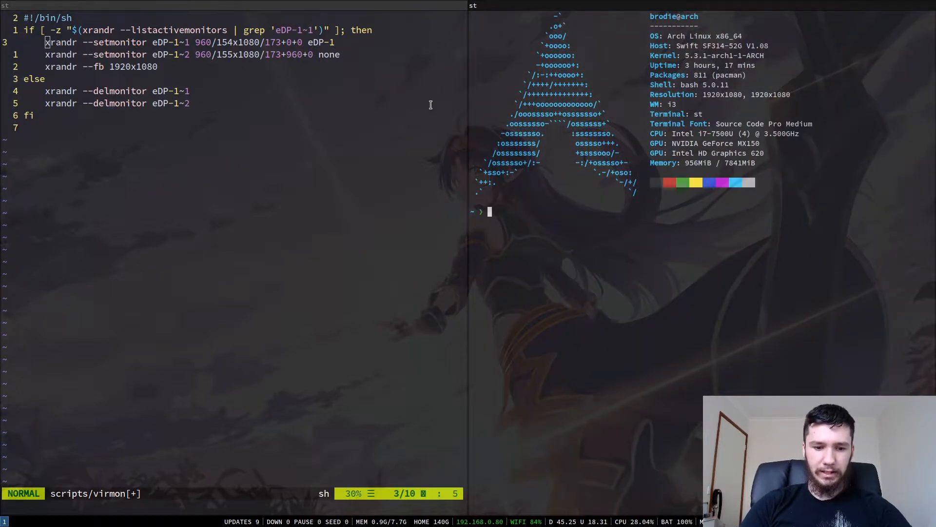
{"action": "type", "text": "man xrandr"}
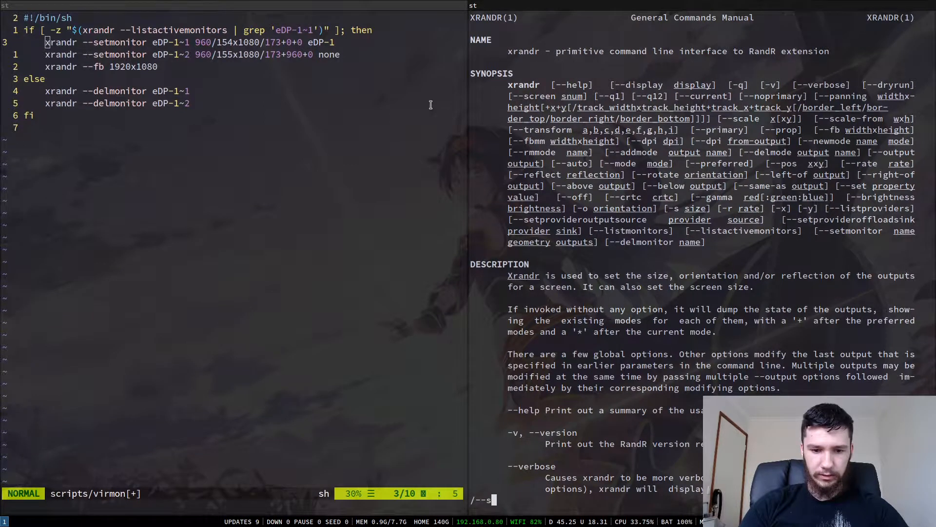
{"action": "key", "text": "Return"}
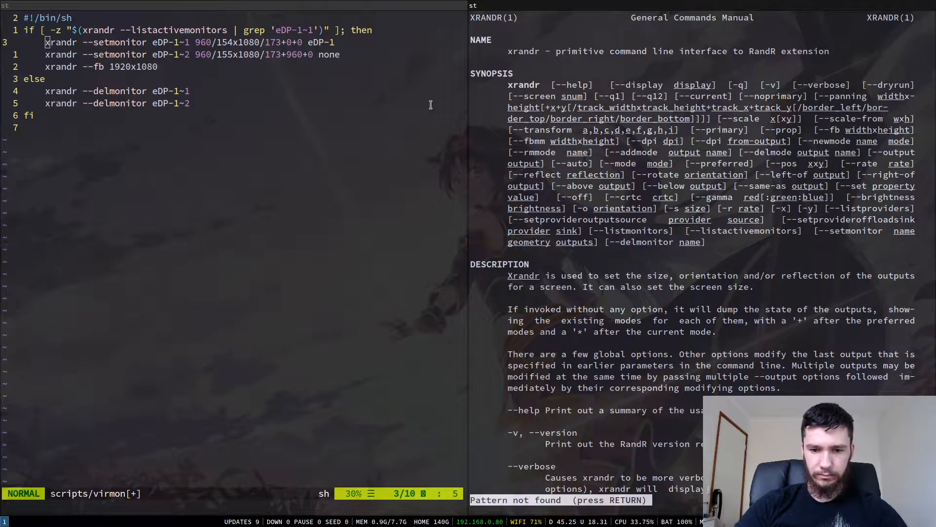
{"action": "type", "text": "/set"}
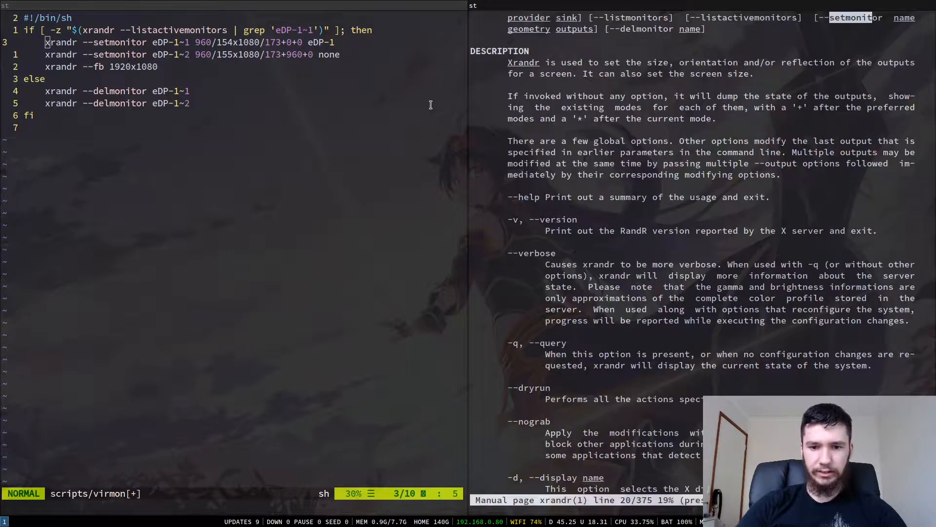
- Scroll the xrandr man page down to the full --setmonitor geometry description
{"action": "scroll", "scroll_direction": "down", "scroll_amount": 3}
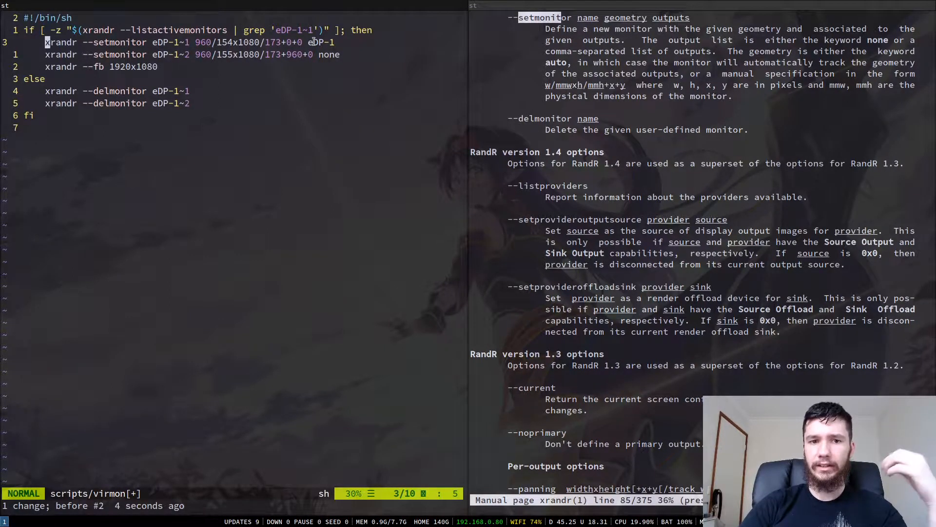
- Move to the xrandr --fb 1920x1080 line and clear it
{"action": "key", "text": "j"}
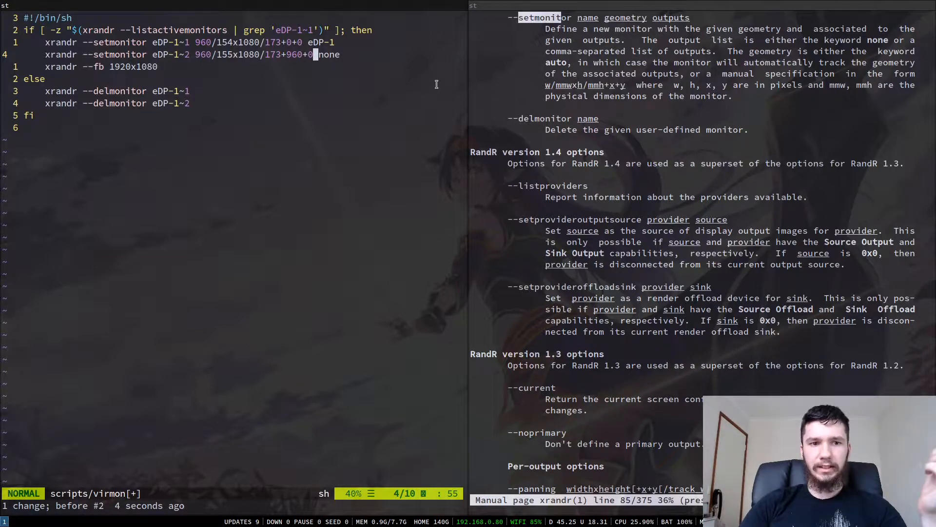
{"action": "key", "text": "j"}
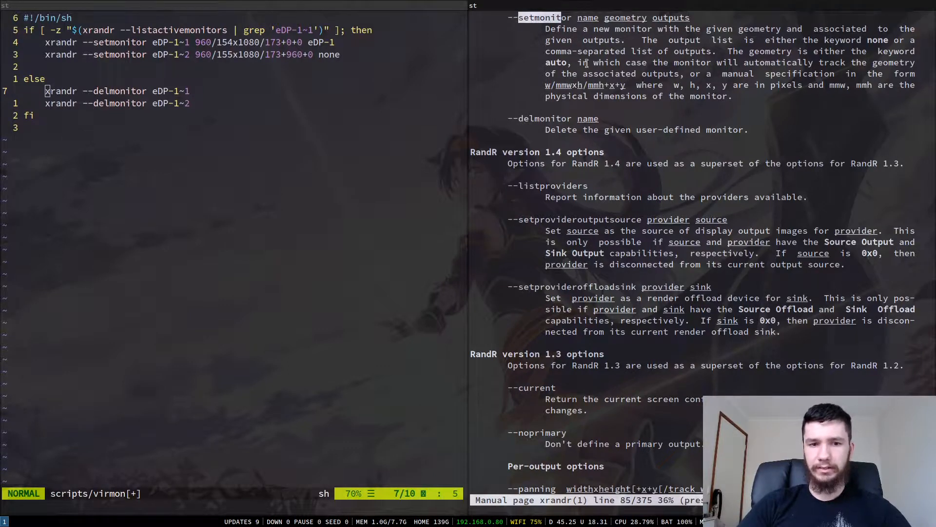
- Quit the man page and run xrandr, showing the 3840 x 1080 screen and modes
{"action": "key", "text": "q"}
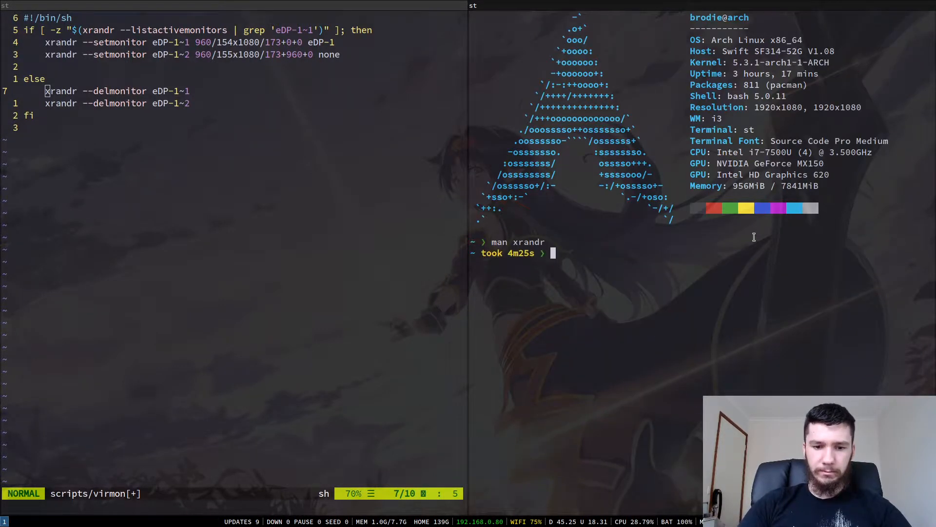
{"action": "type", "text": "v"}
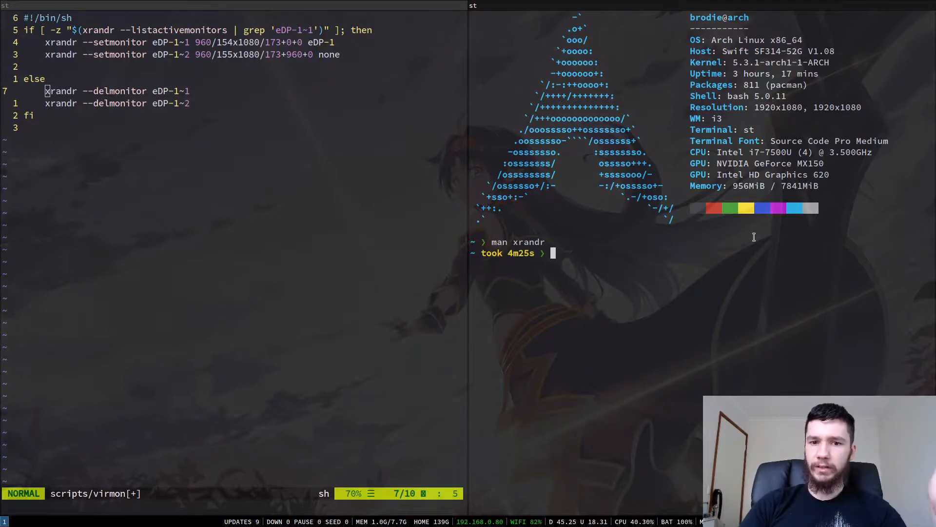
{"action": "type", "text": "x"}
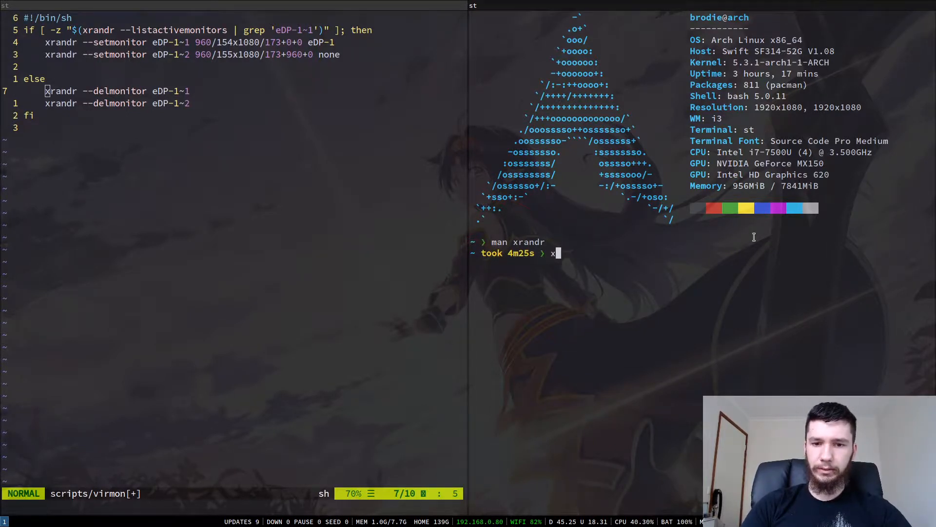
{"action": "type", "text": "randr"}
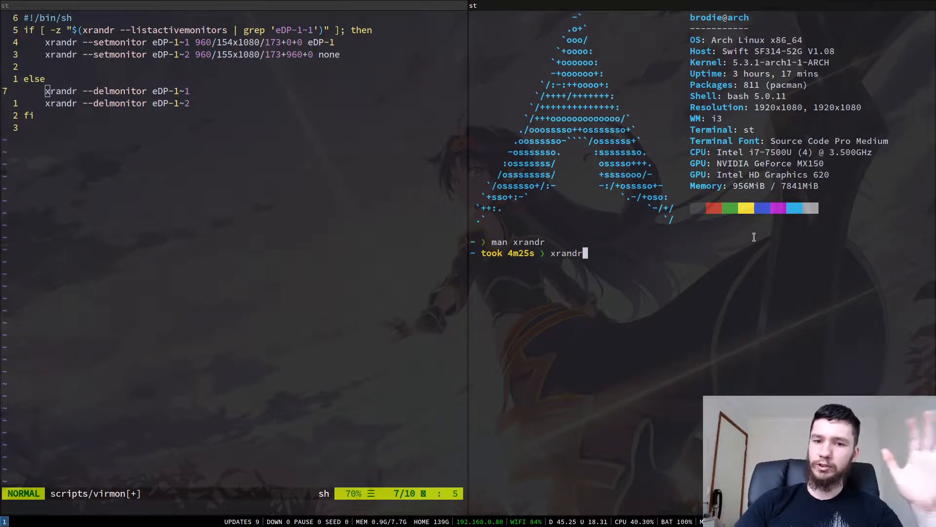
{"action": "key", "text": "Return"}
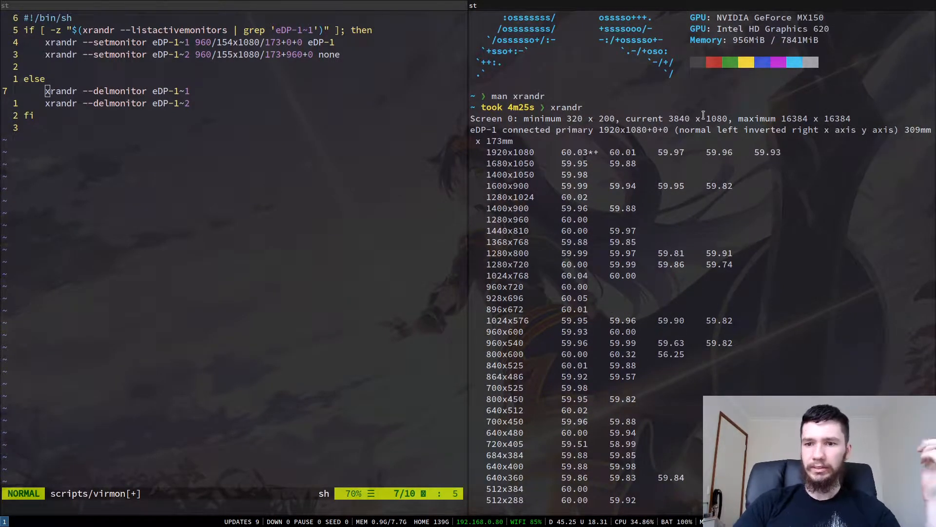
{"action": "mouse_move", "coordinate": [728, 103]}
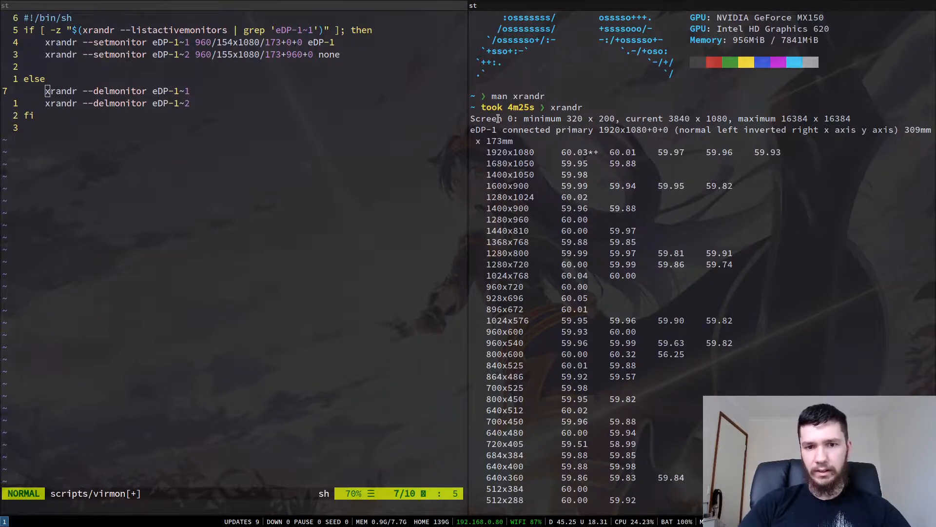
- Scroll through the xrandr output past HDMI-1, then run virmon to split the screen
{"action": "scroll", "scroll_direction": "down", "scroll_amount": 3}
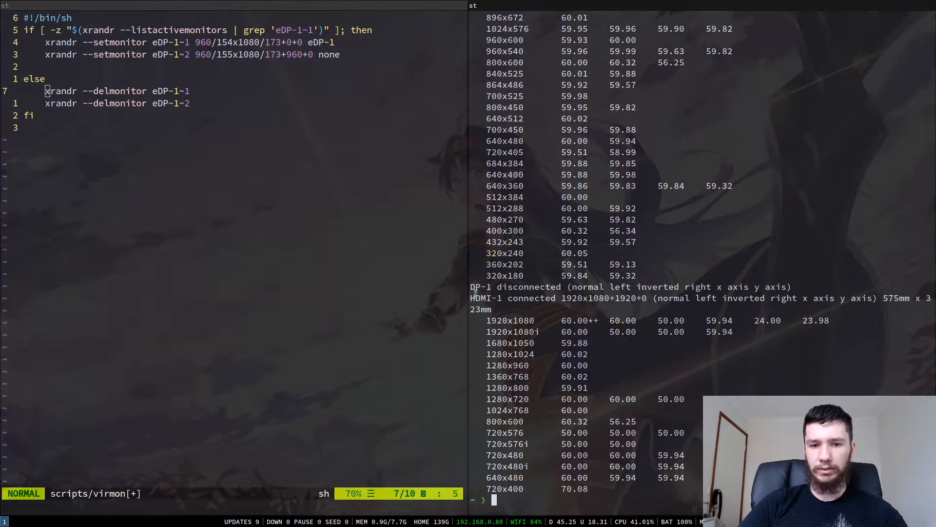
{"action": "mouse_move", "coordinate": [482, 285]}
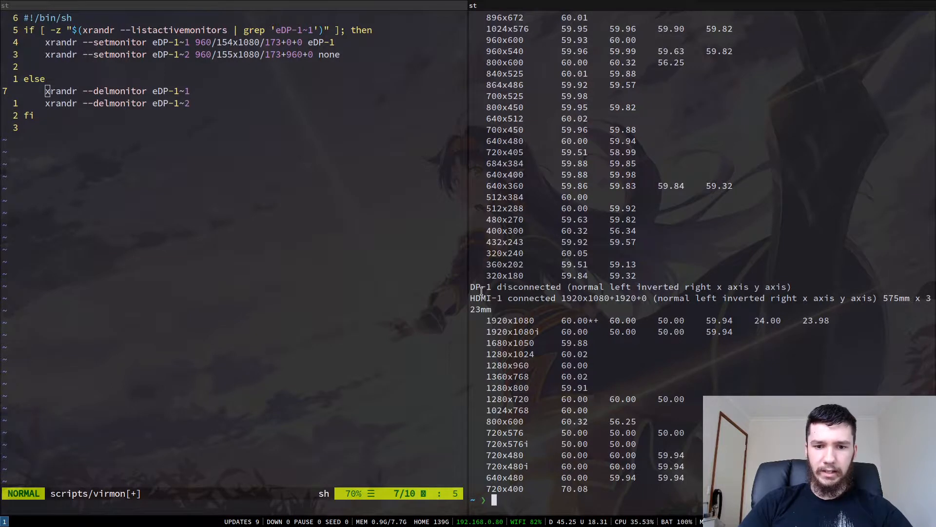
{"action": "type", "text": "virmon"}
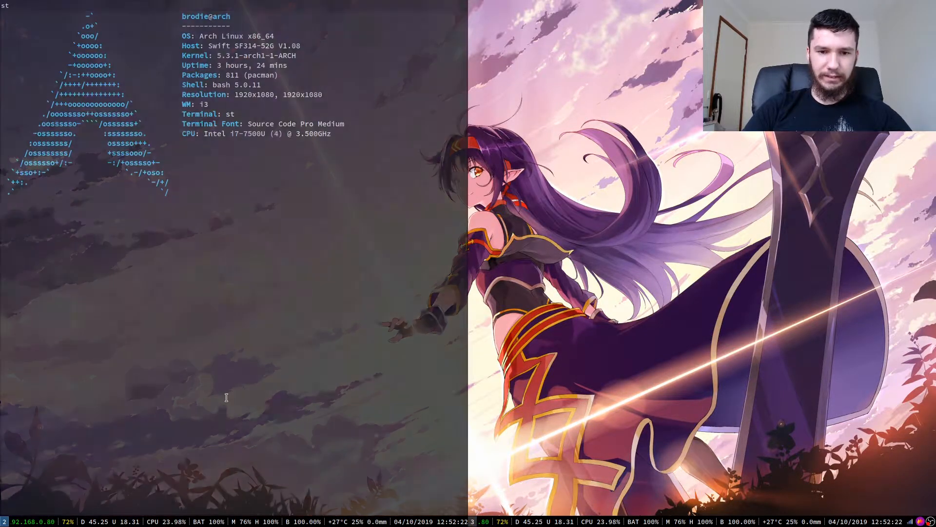
- Refresh the prompt and run virmon again to delete both virtual monitors
{"action": "key", "text": "Return"}
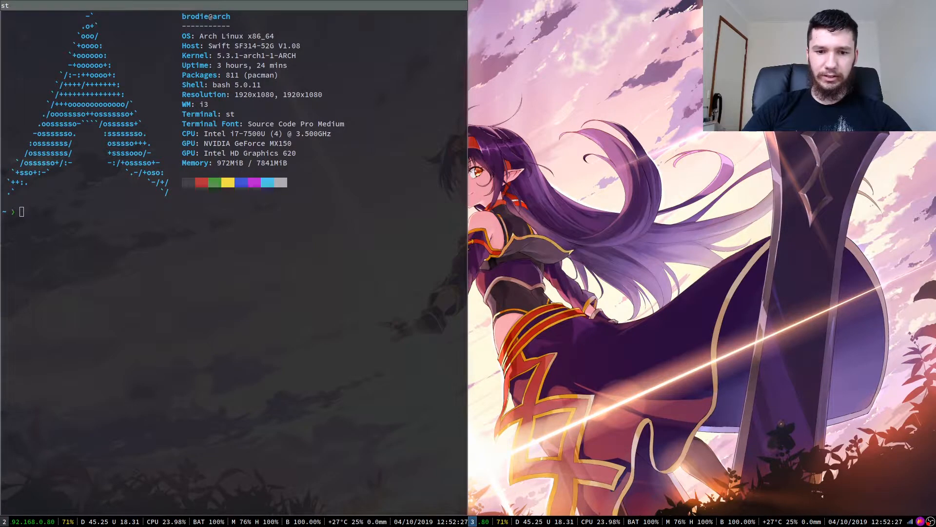
{"action": "mouse_move", "coordinate": [581, 268]}
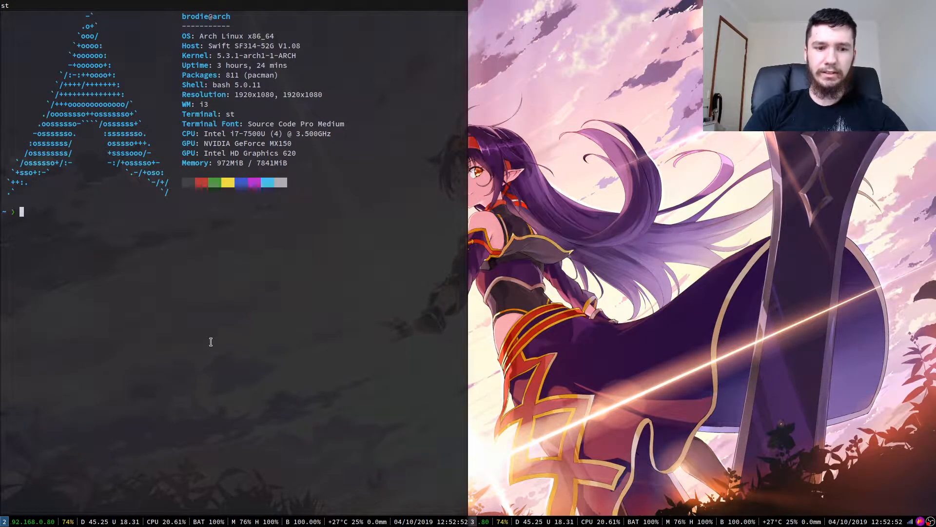
{"action": "type", "text": "virmon"}
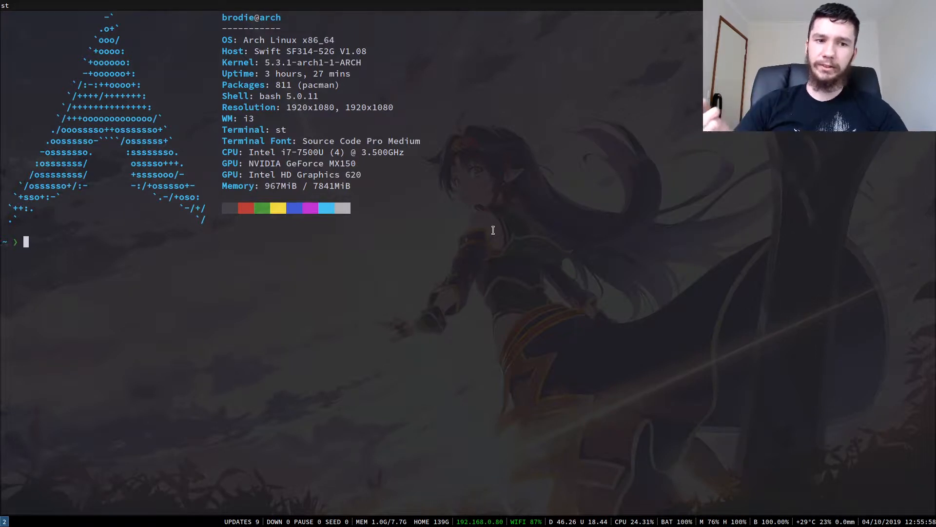
- Reopen scripts/virmon in Neovim, choosing Edit anyway at the swap-file warning
{"action": "type", "text": "v scripts/"}
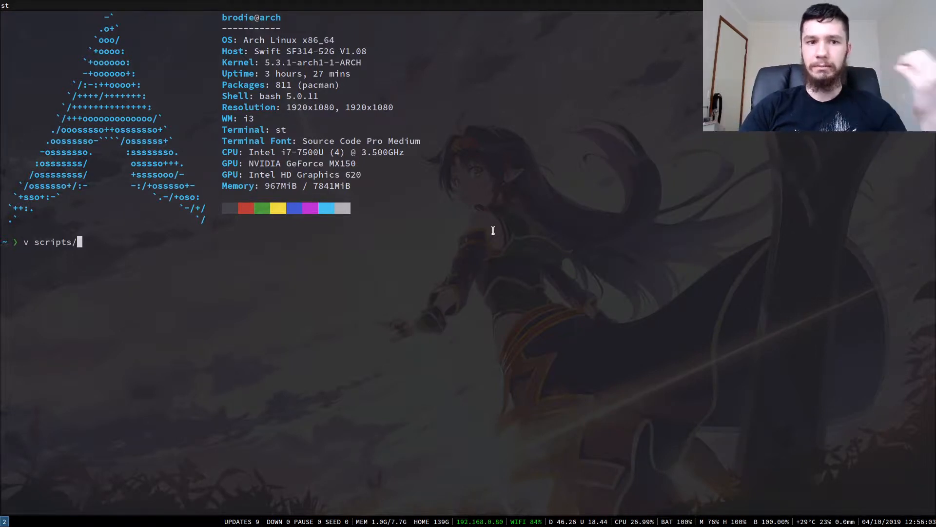
{"action": "type", "text": "virmon"}
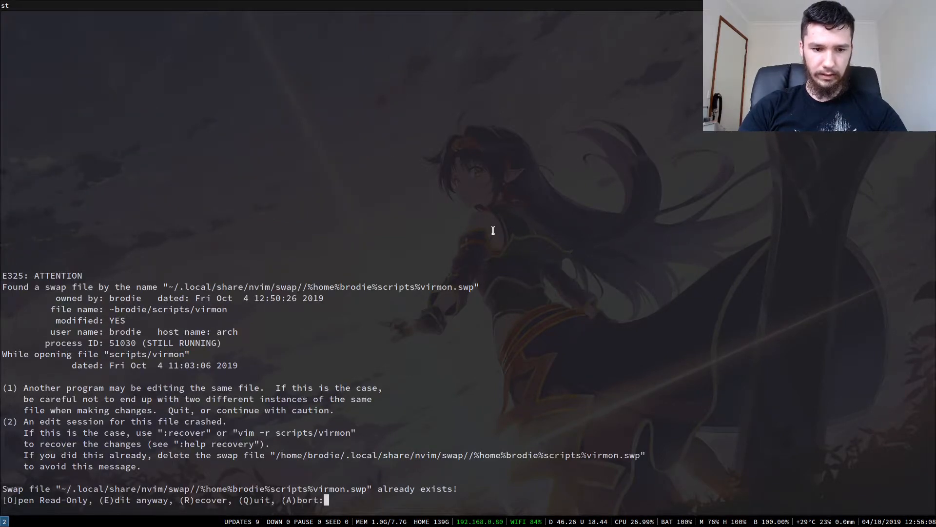
{"action": "key", "text": "E"}
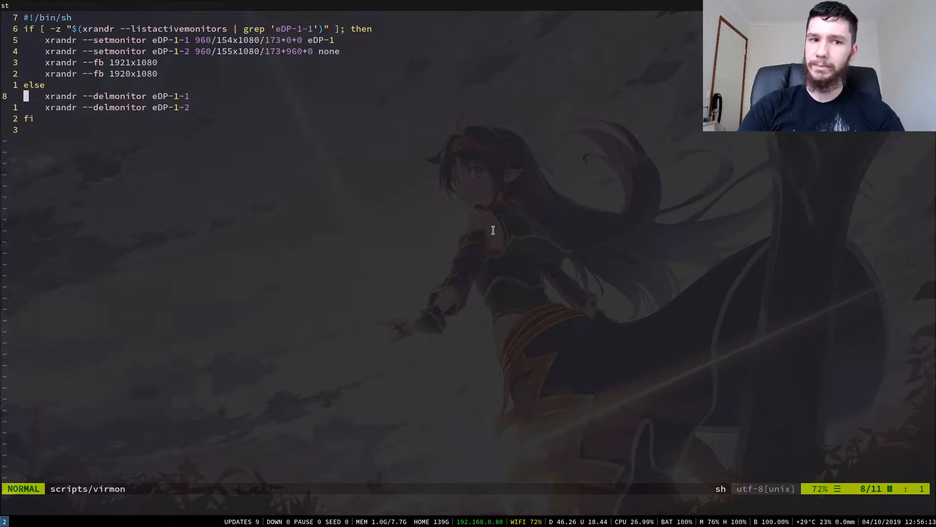